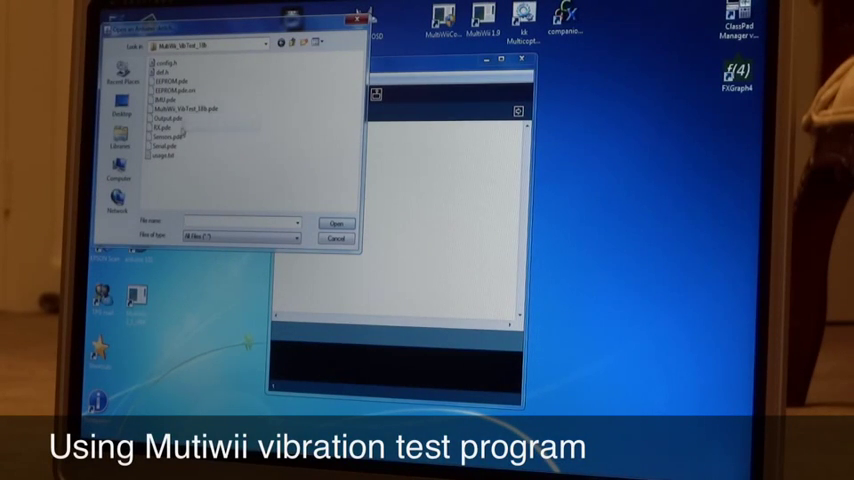
- Open the MultiWii vibration test sketch file from the Open dialog
{"action": "left_click", "coordinate": [200, 108]}
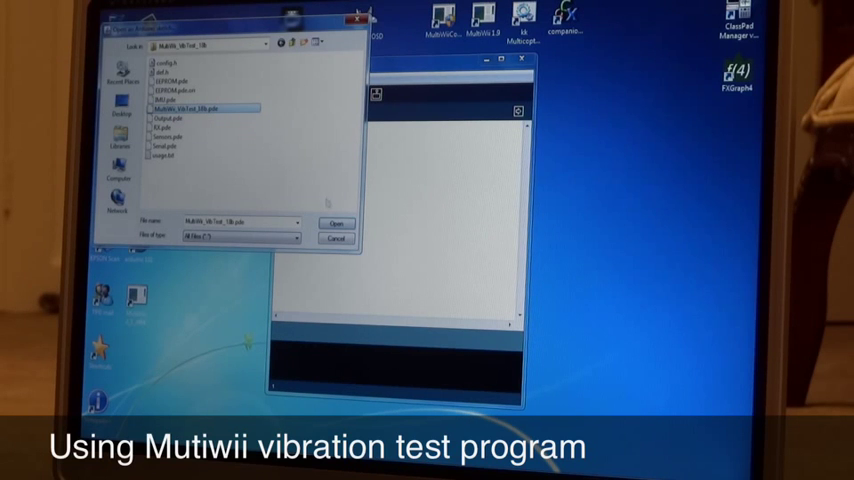
{"action": "left_click", "coordinate": [338, 222]}
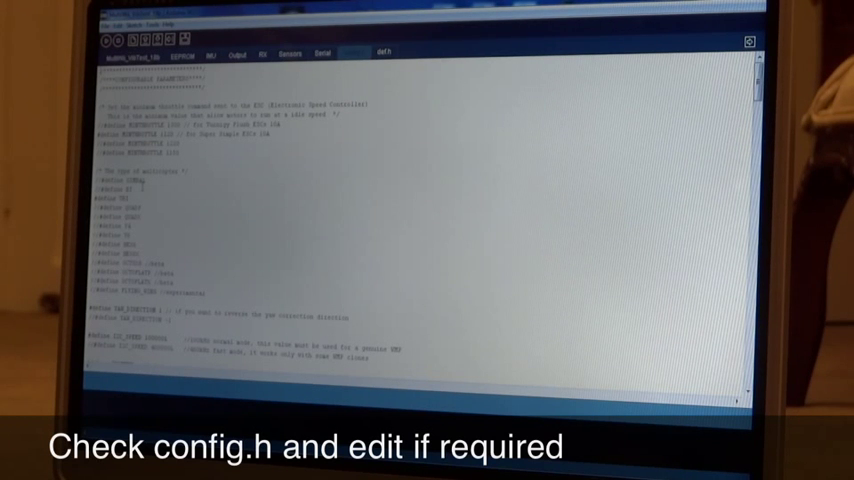
- Scroll through config.h to review which defines are commented out
{"action": "scroll", "scroll_direction": "down", "scroll_amount": 3}
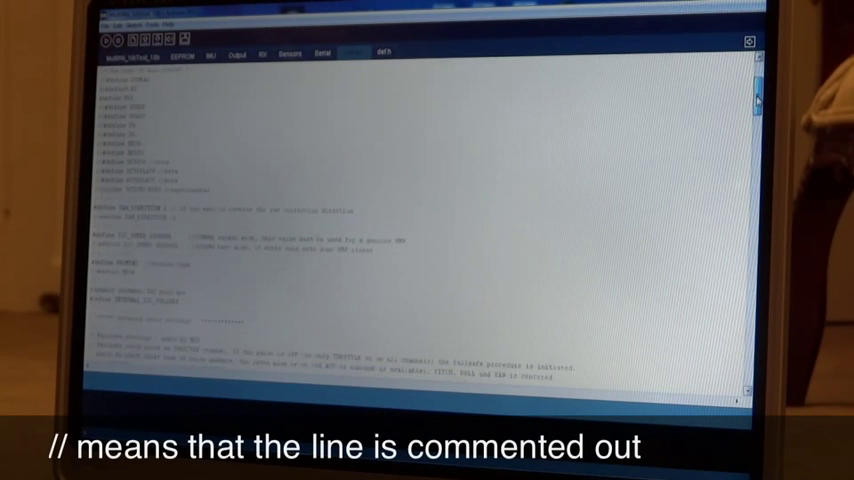
{"action": "scroll", "scroll_direction": "down", "scroll_amount": 3}
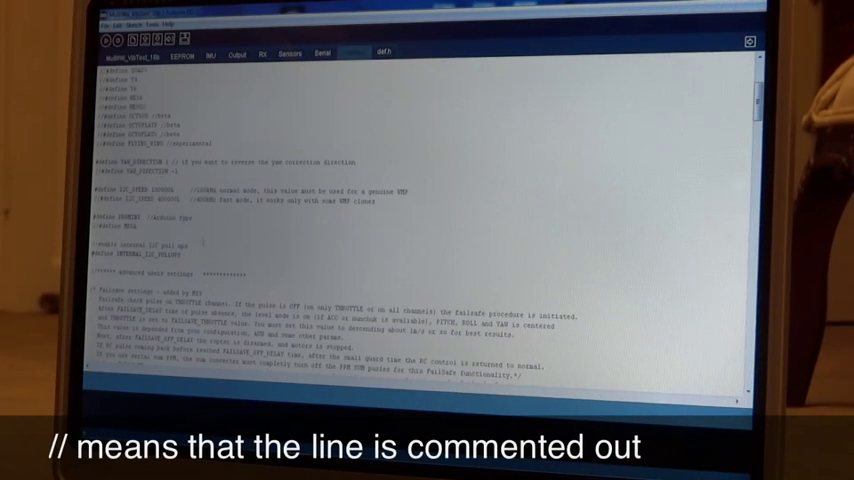
{"action": "scroll", "scroll_direction": "down", "scroll_amount": 3}
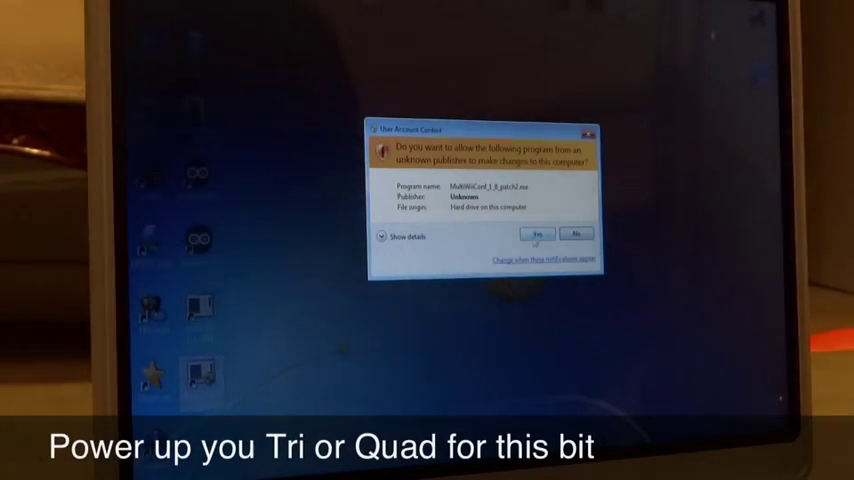
- Approve the User Account Control prompt so MultiWii Conf can run
{"action": "left_click", "coordinate": [536, 234]}
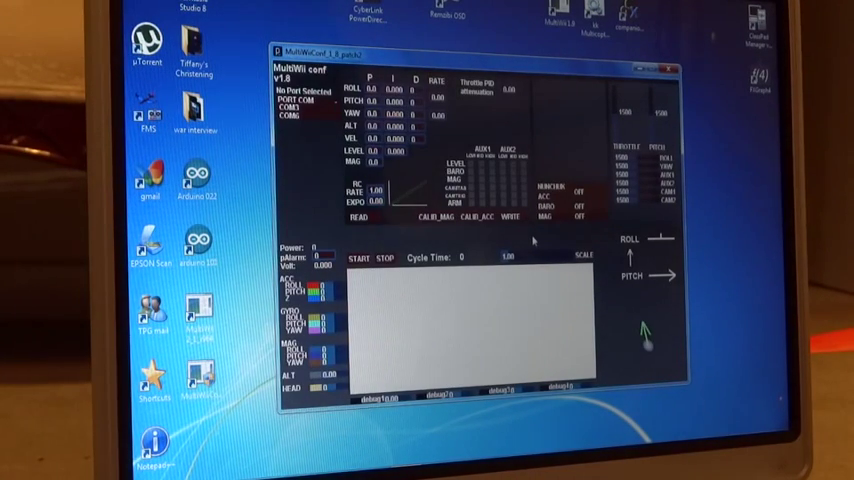
- Select the flight controller's COM port, matching the one Arduino used
{"action": "left_click", "coordinate": [292, 122]}
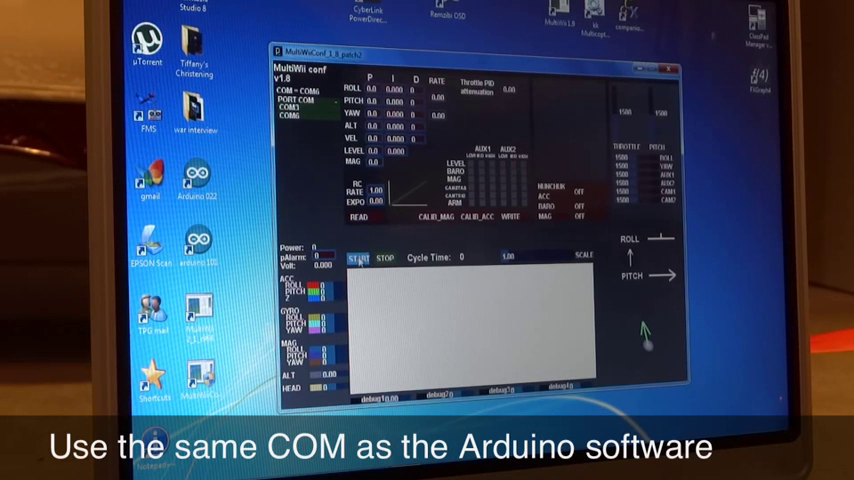
{"action": "left_click", "coordinate": [358, 256]}
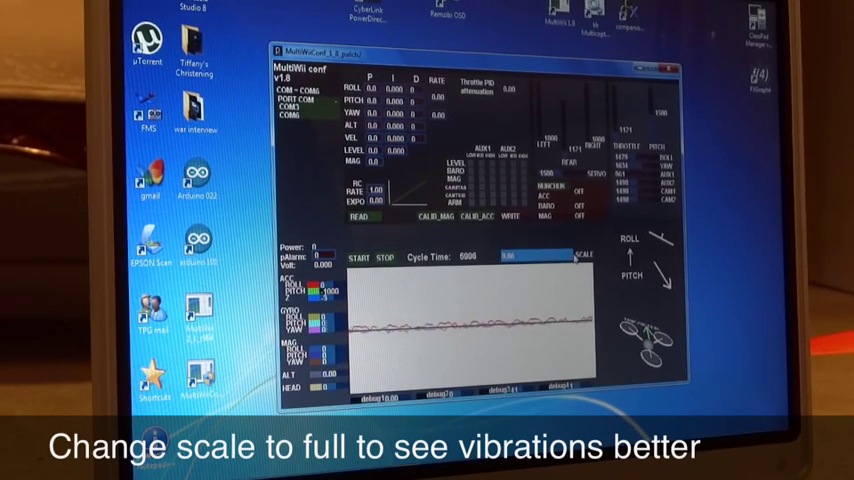
- Switch the sensor graph to full scale so vibrations show clearly
{"action": "left_click", "coordinate": [578, 256]}
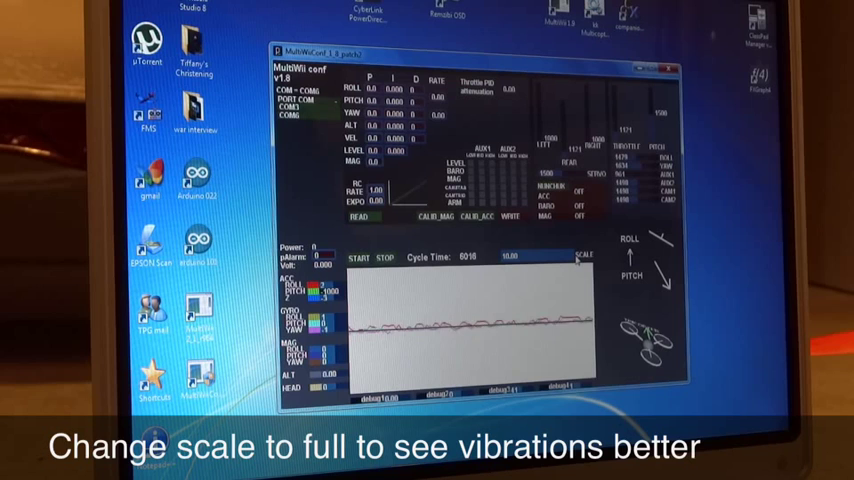